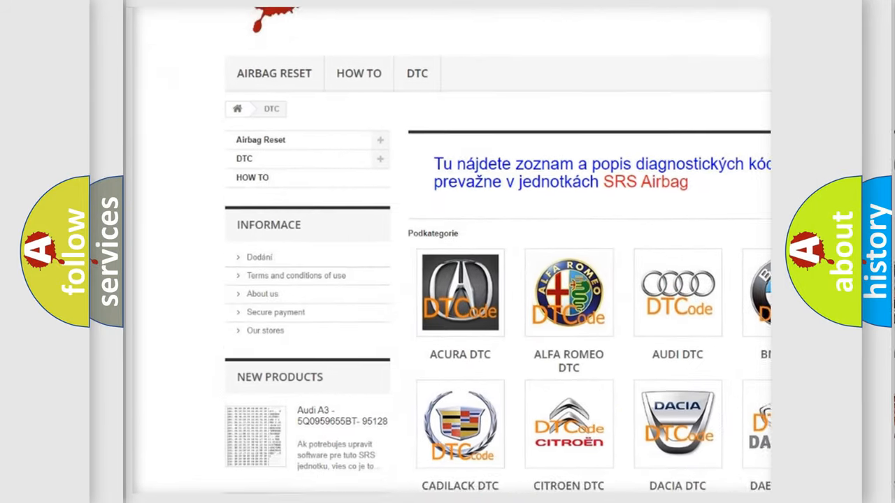
scroll(down, 3)
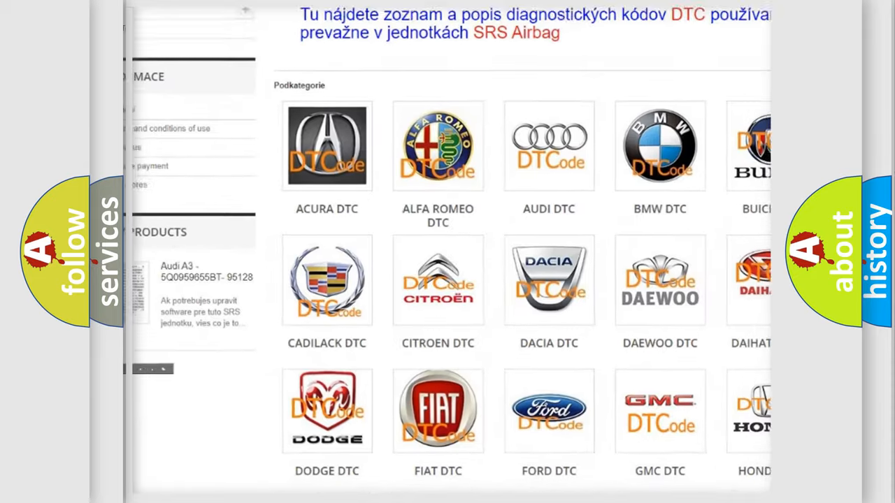
scroll(down, 3)
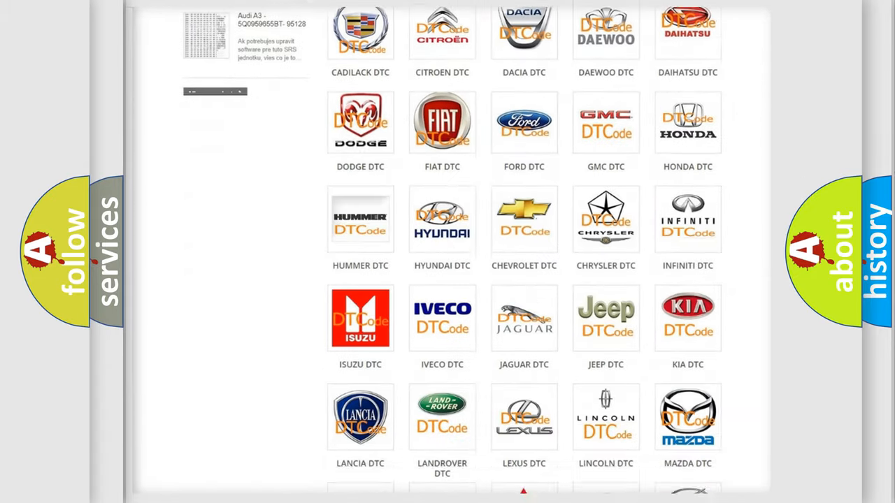
scroll(down, 3)
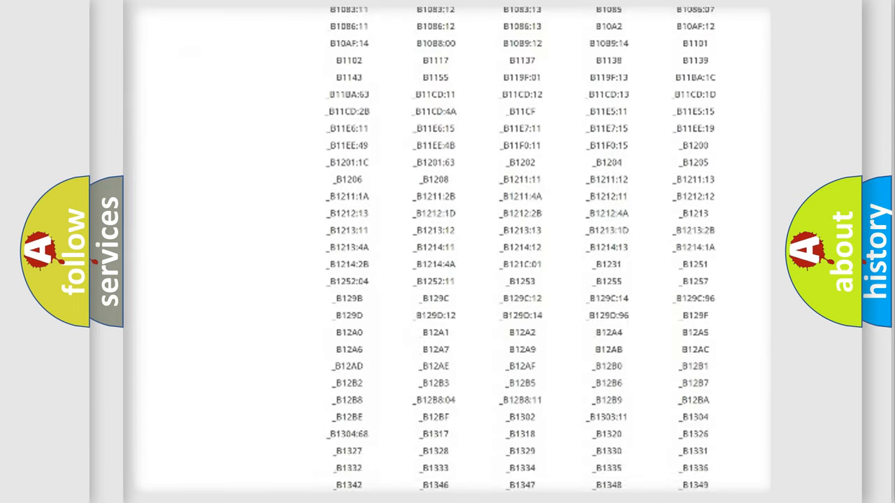
scroll(down, 3)
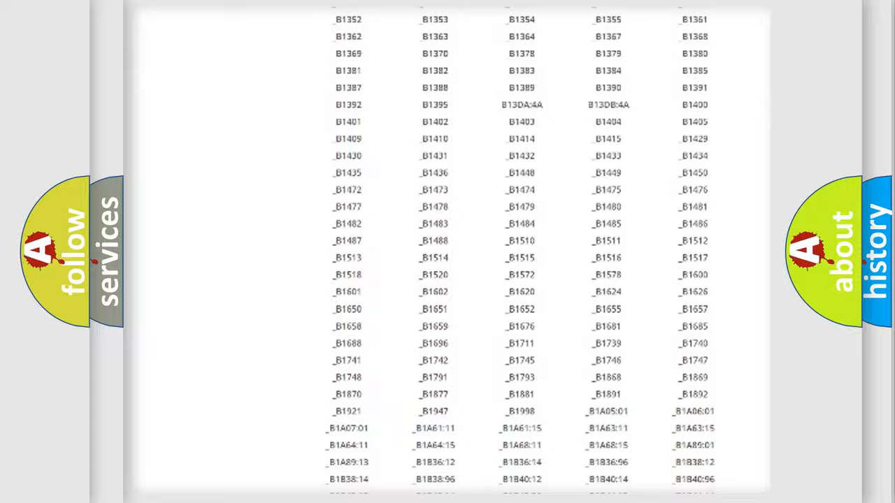